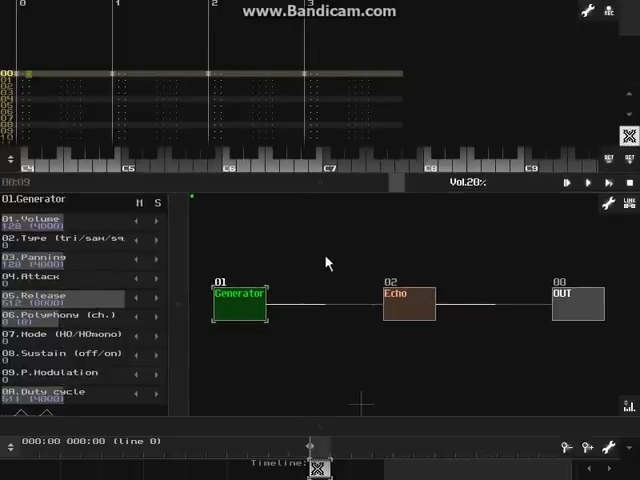
mouse_move(336, 258)
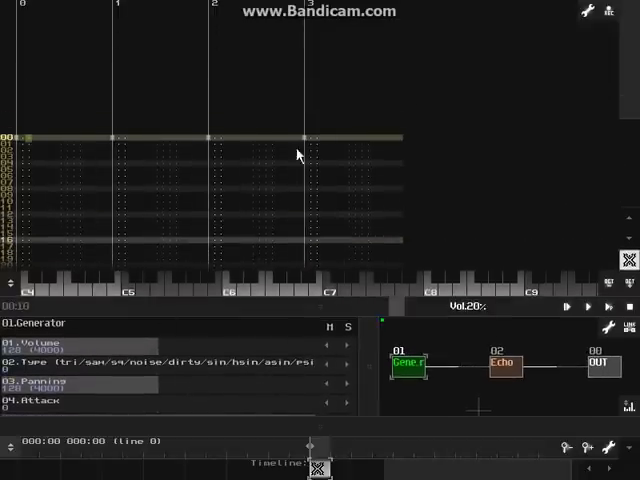
mouse_move(168, 164)
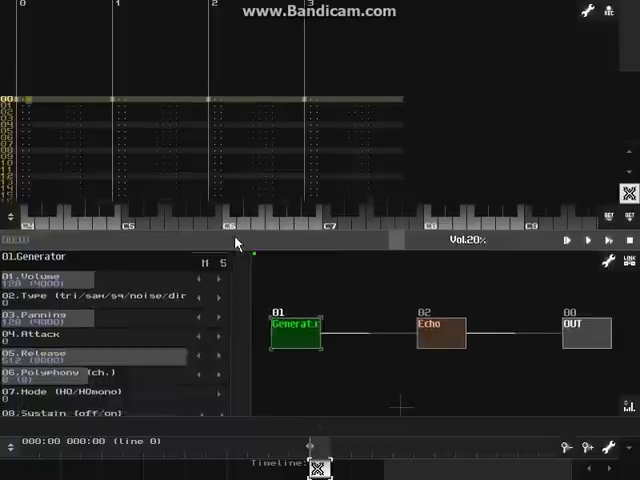
Delete the Echo module and drag the Generator closer to OUT.
click(424, 308)
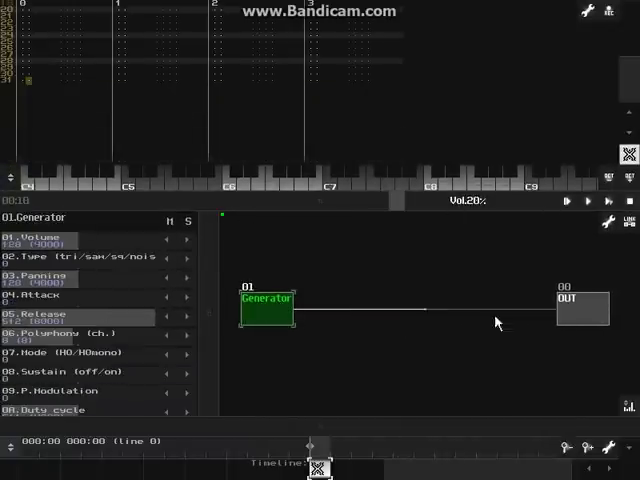
drag(268, 302, 352, 302)
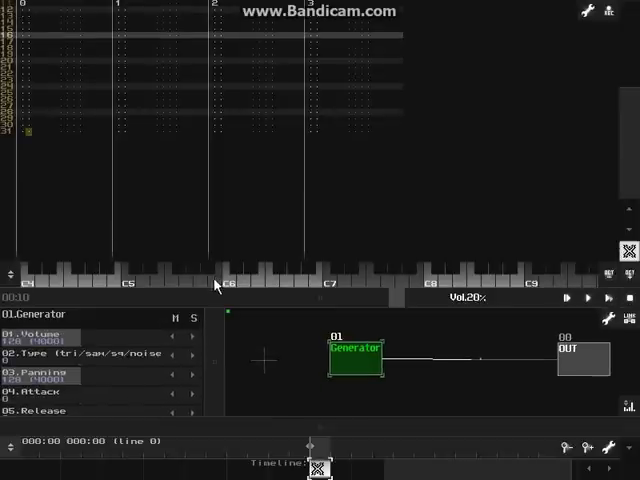
mouse_move(250, 276)
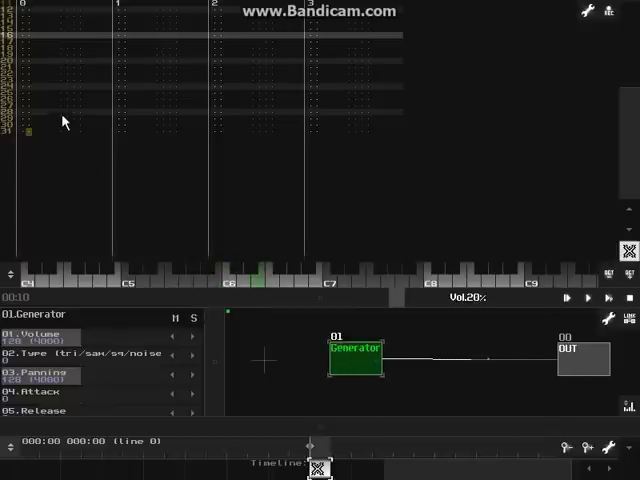
Scroll the pattern view while entering the first column of Generator notes.
scroll(up, 3)
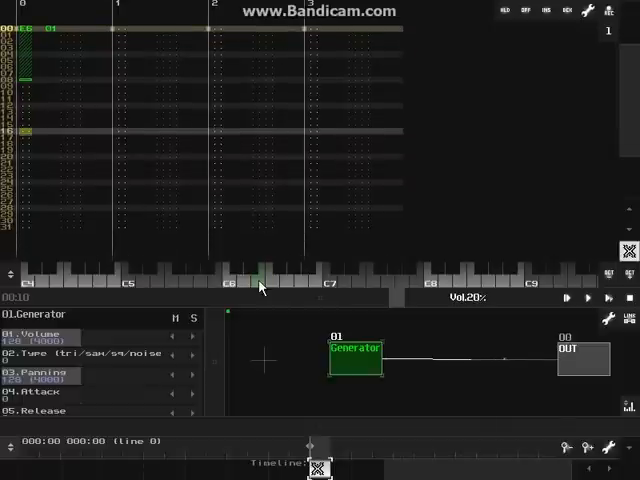
scroll(down, 3)
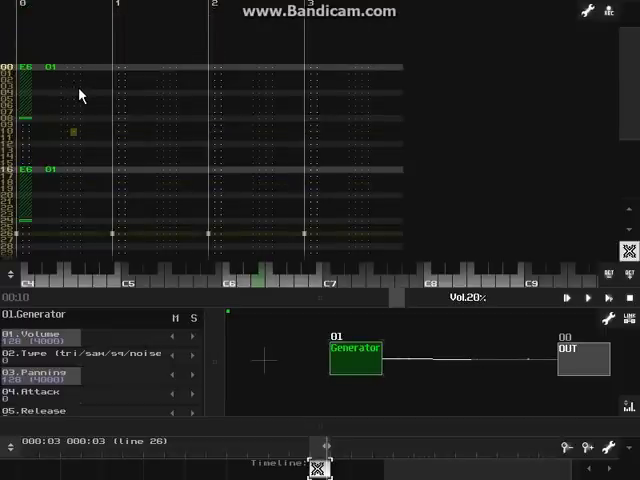
mouse_move(50, 104)
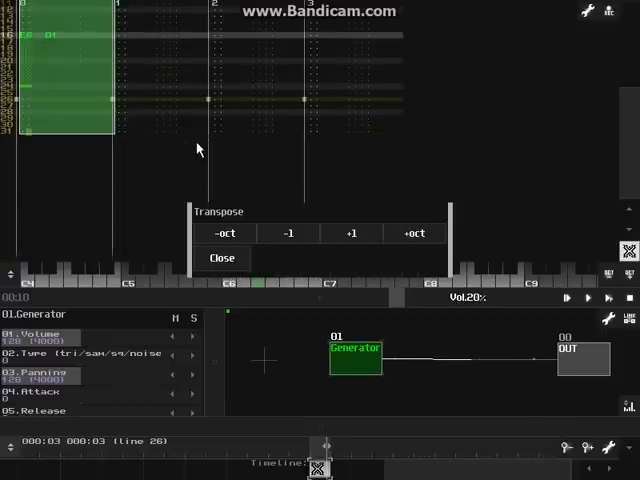
Close the Transpose options after adjusting the entered notes.
click(224, 232)
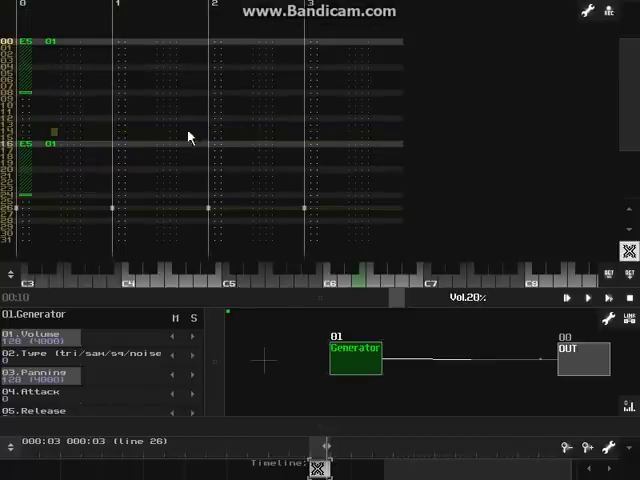
mouse_move(620, 280)
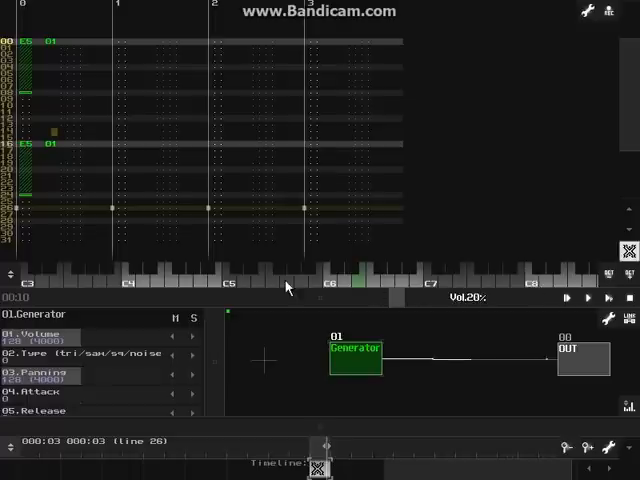
mouse_move(230, 276)
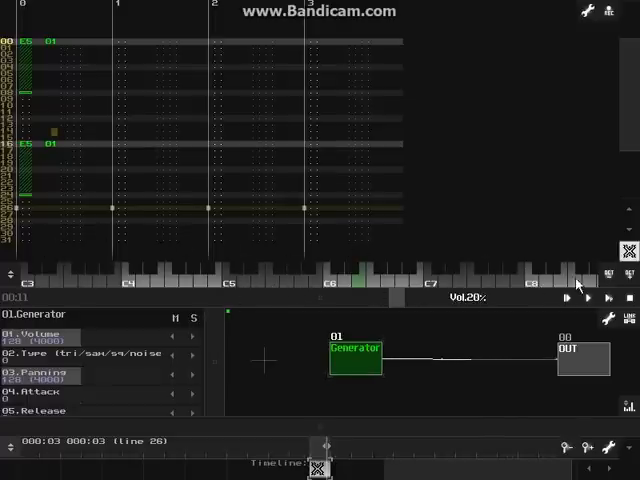
mouse_move(508, 302)
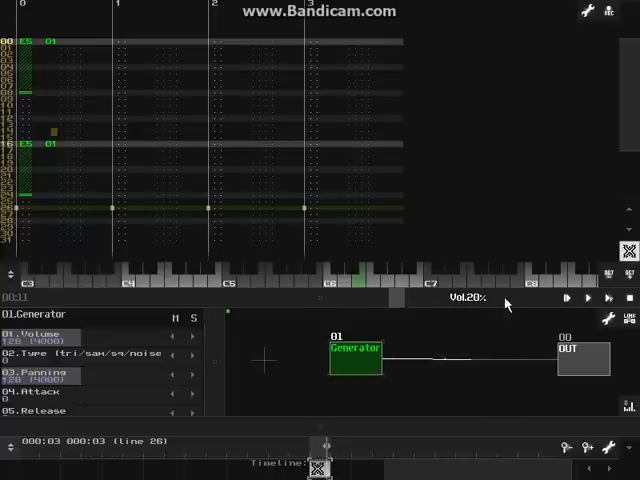
mouse_move(62, 110)
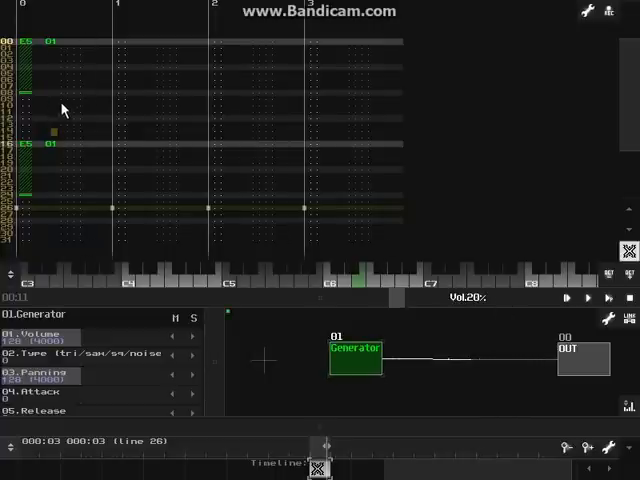
mouse_move(100, 56)
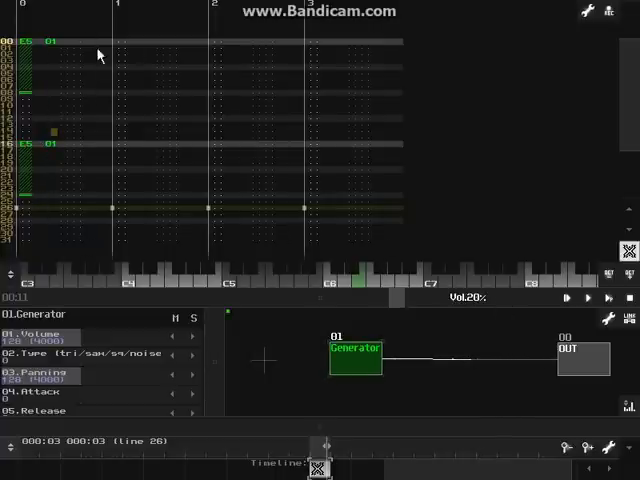
click(600, 12)
text(0008)
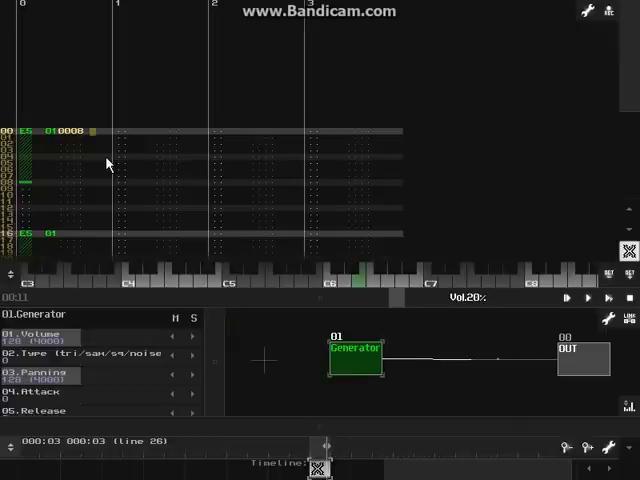
mouse_move(208, 294)
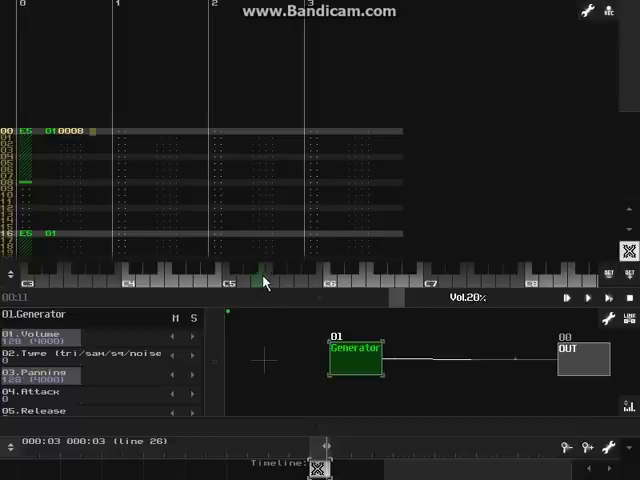
mouse_move(284, 288)
text(0300)
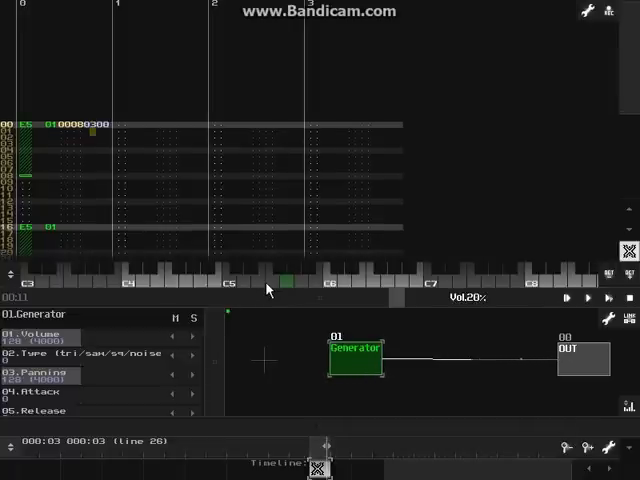
mouse_move(126, 166)
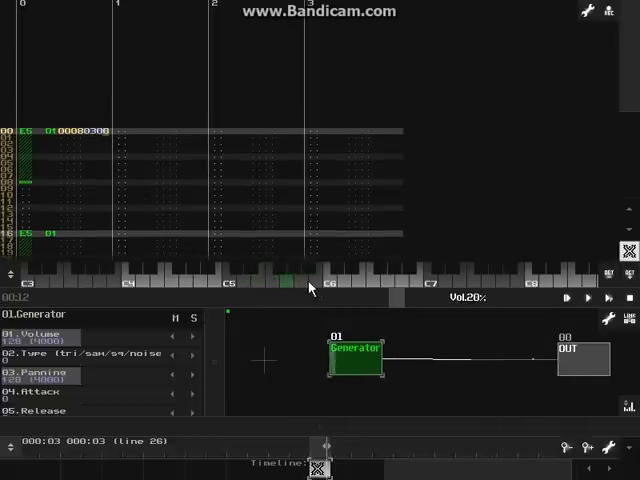
mouse_move(296, 288)
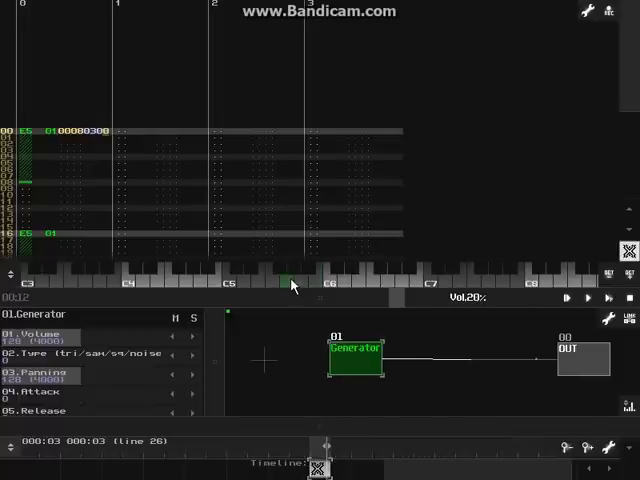
mouse_move(270, 252)
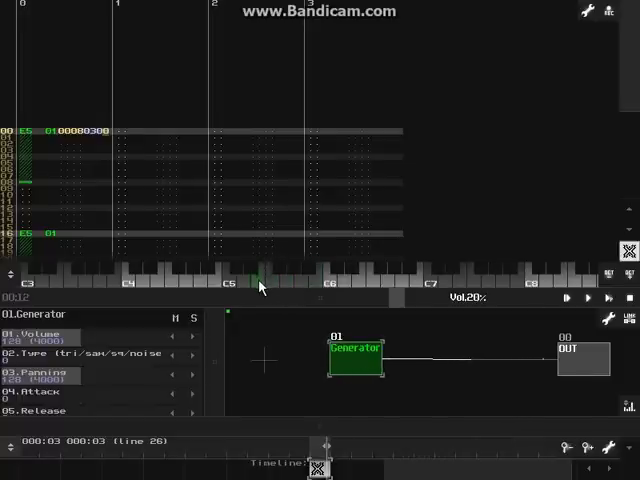
mouse_move(272, 272)
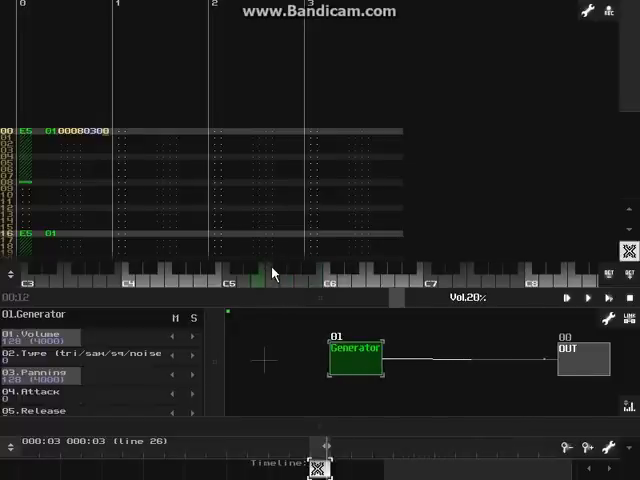
mouse_move(316, 288)
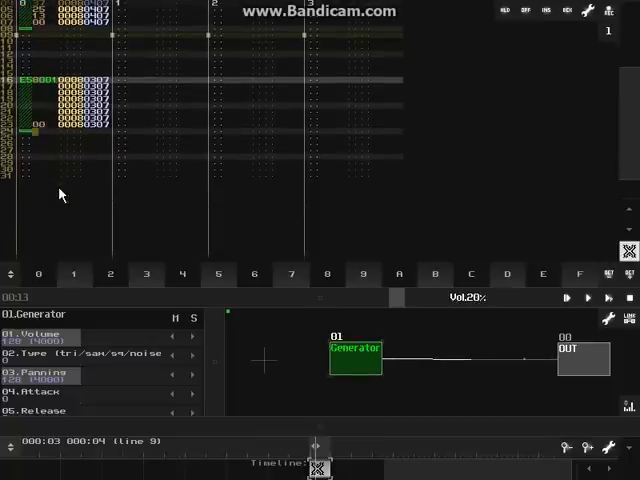
mouse_move(44, 90)
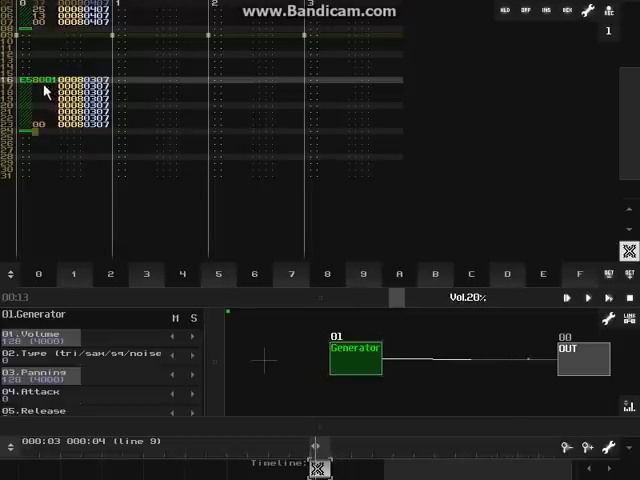
Duplicate the selected chord block lower in the pattern via the Pattern menu.
right_click(44, 90)
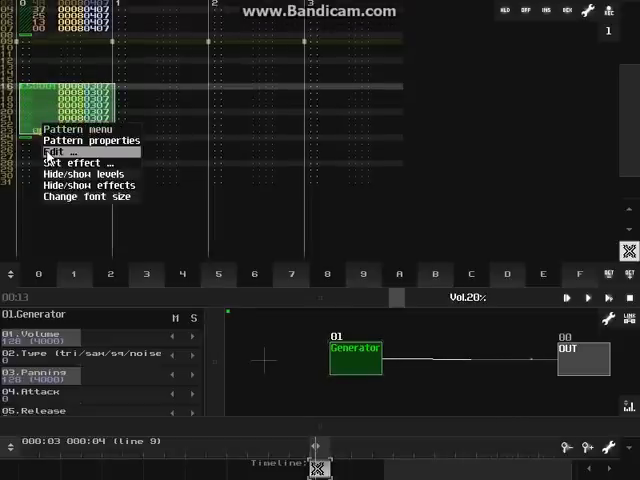
click(46, 152)
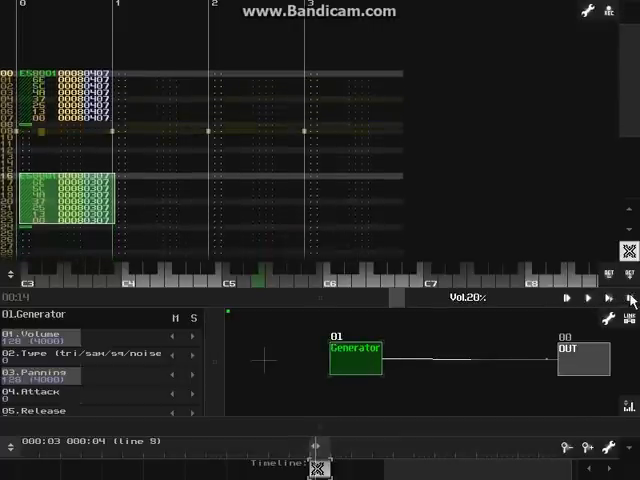
scroll(down, 3)
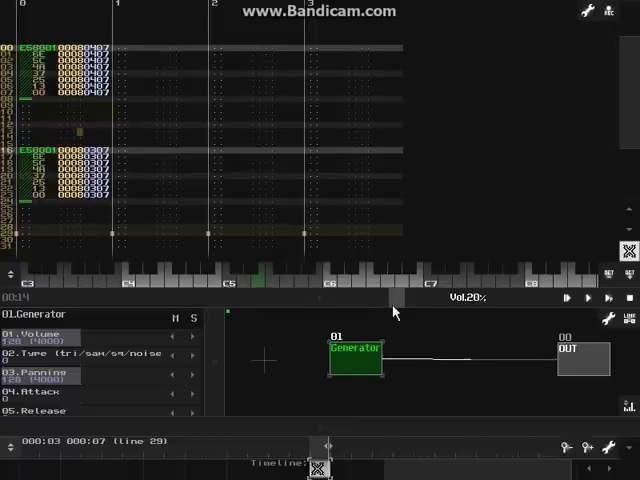
mouse_move(388, 148)
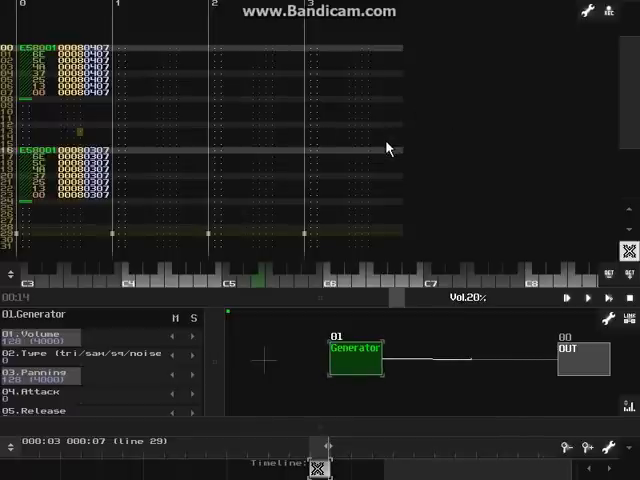